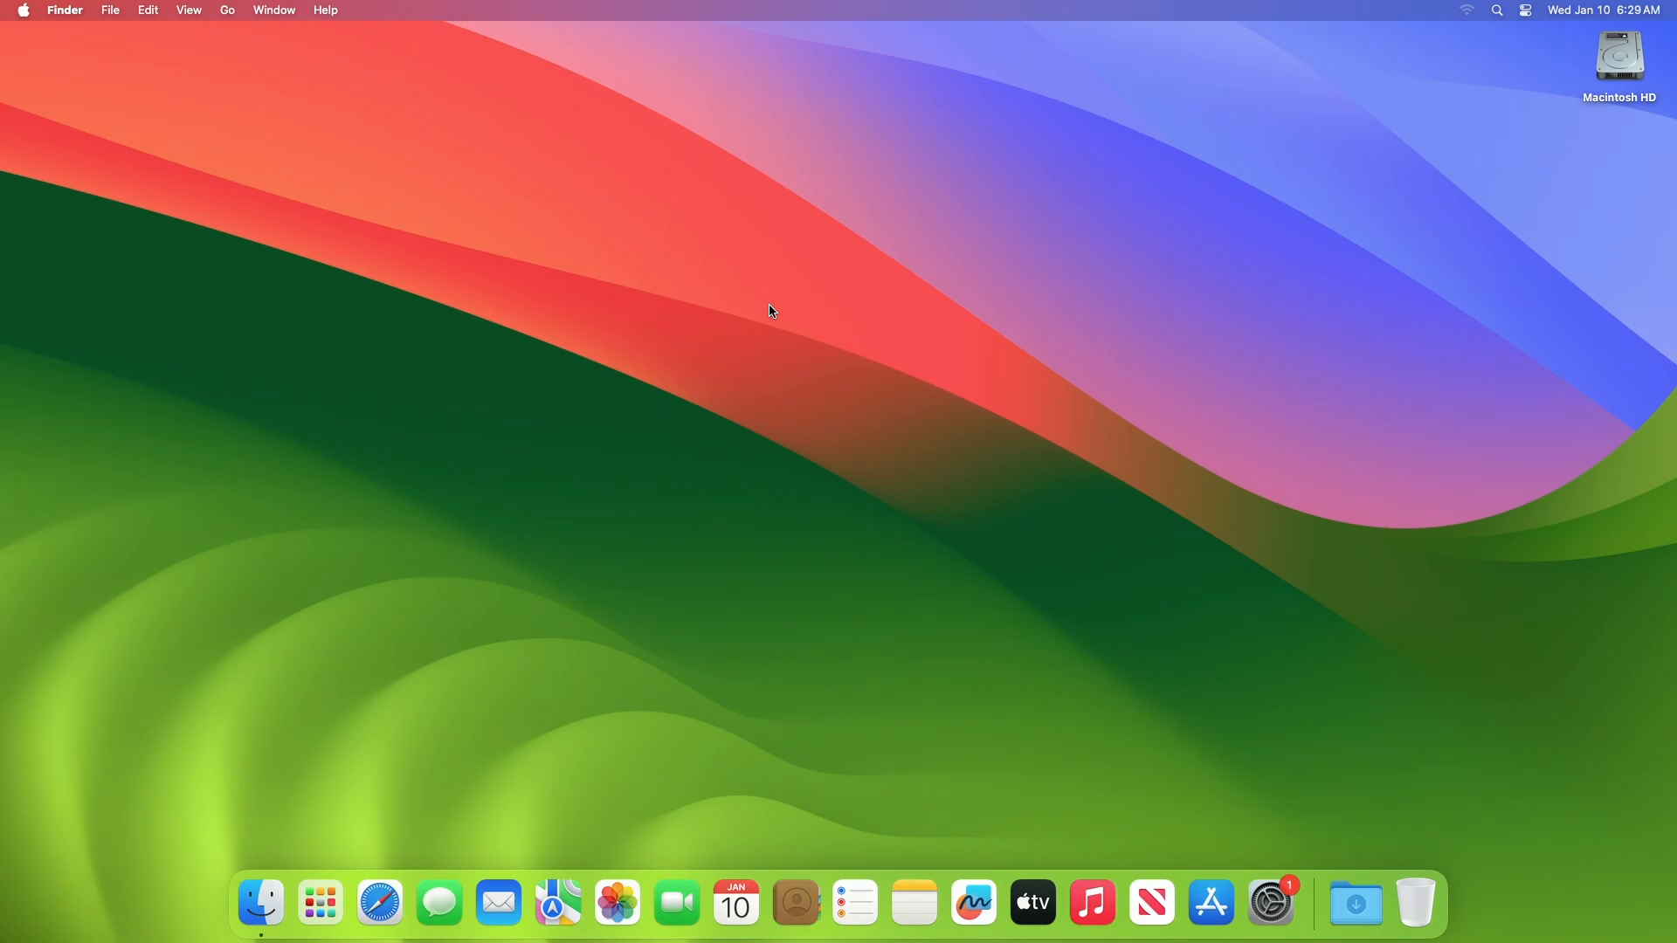
mouse_move(835, 357)
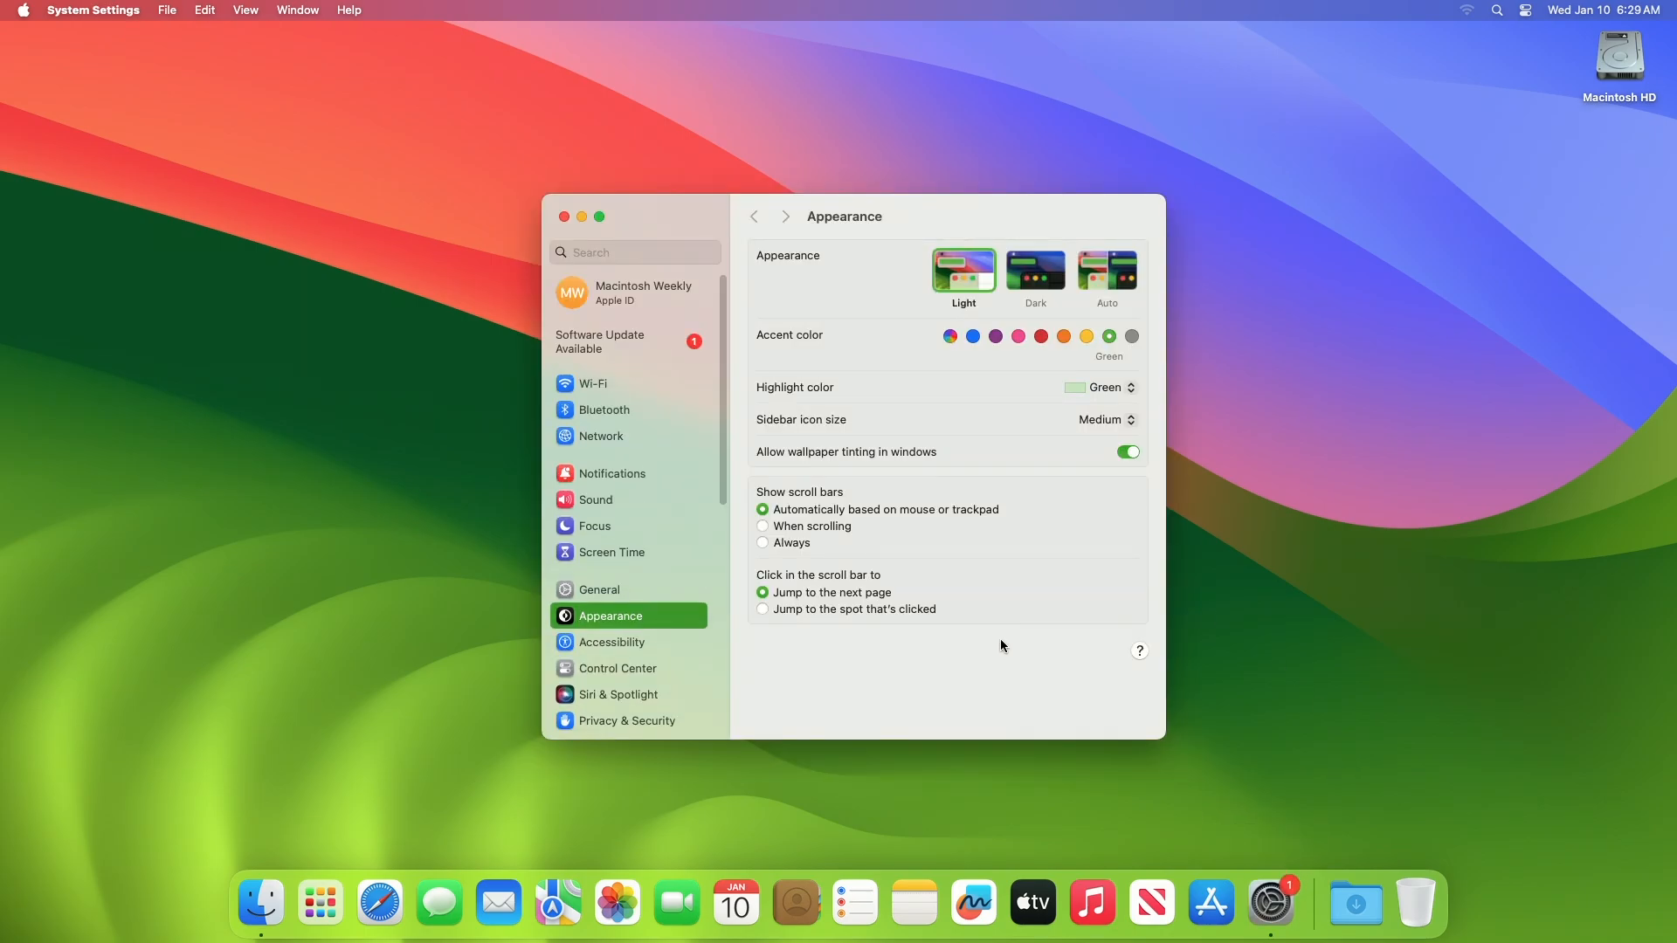
Step: Show the More Info details for macOS Sonoma 14.3 Beta 3: 1.64 GB, restart required
left_click(625, 340)
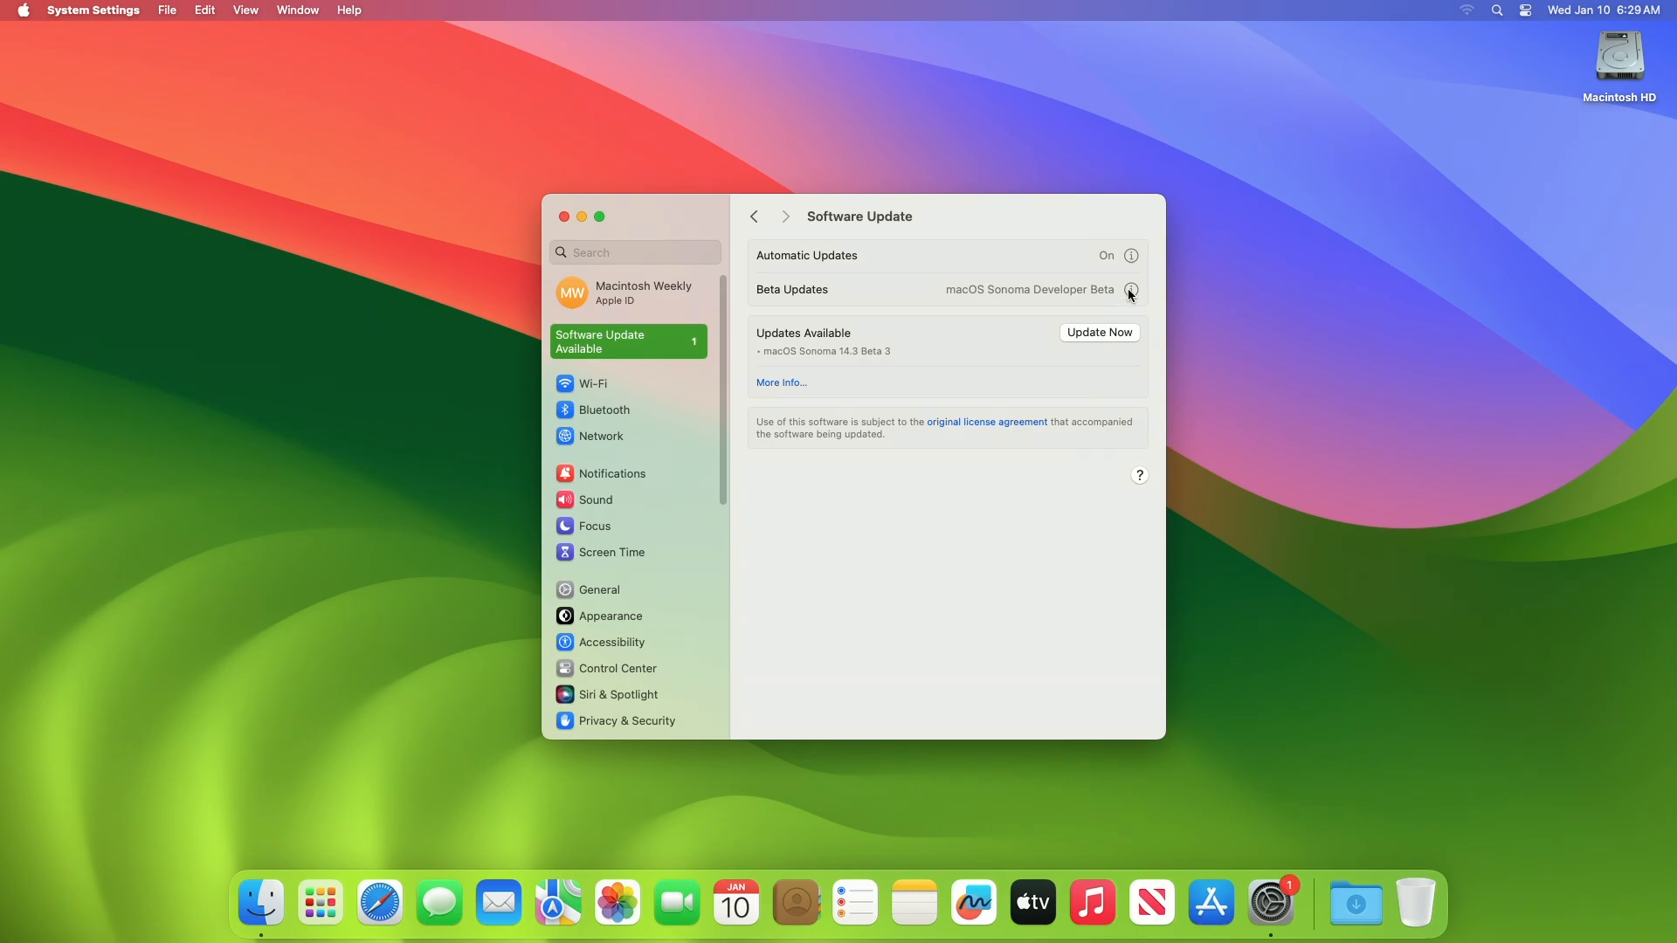
mouse_move(760, 393)
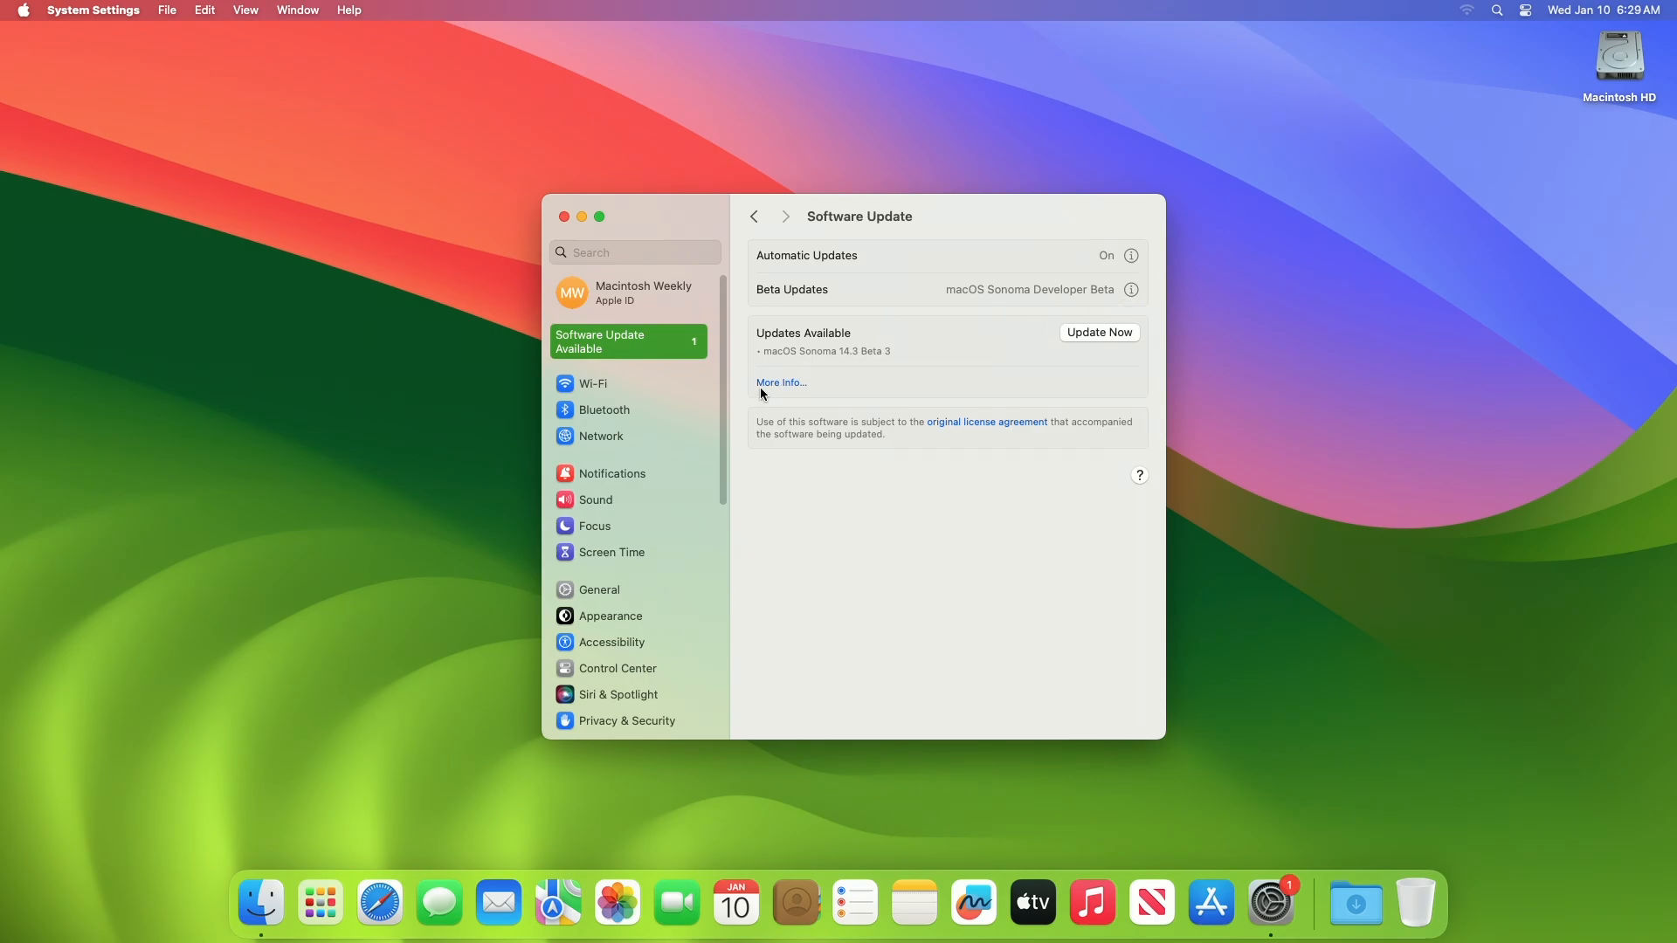
left_click(781, 383)
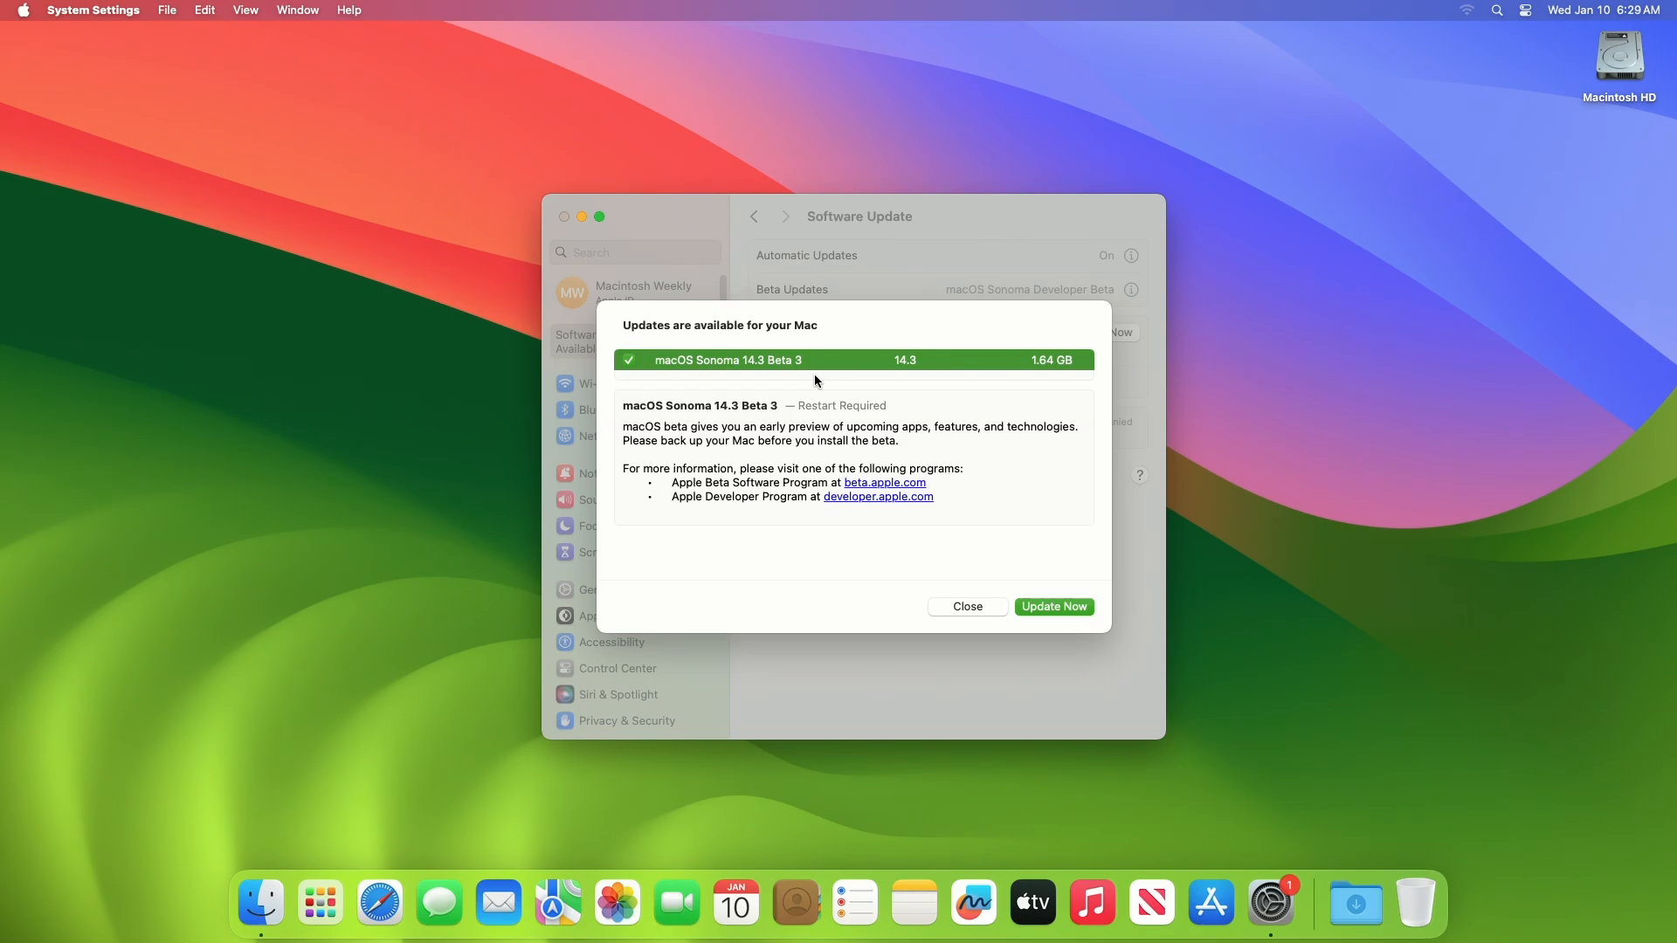
mouse_move(886, 588)
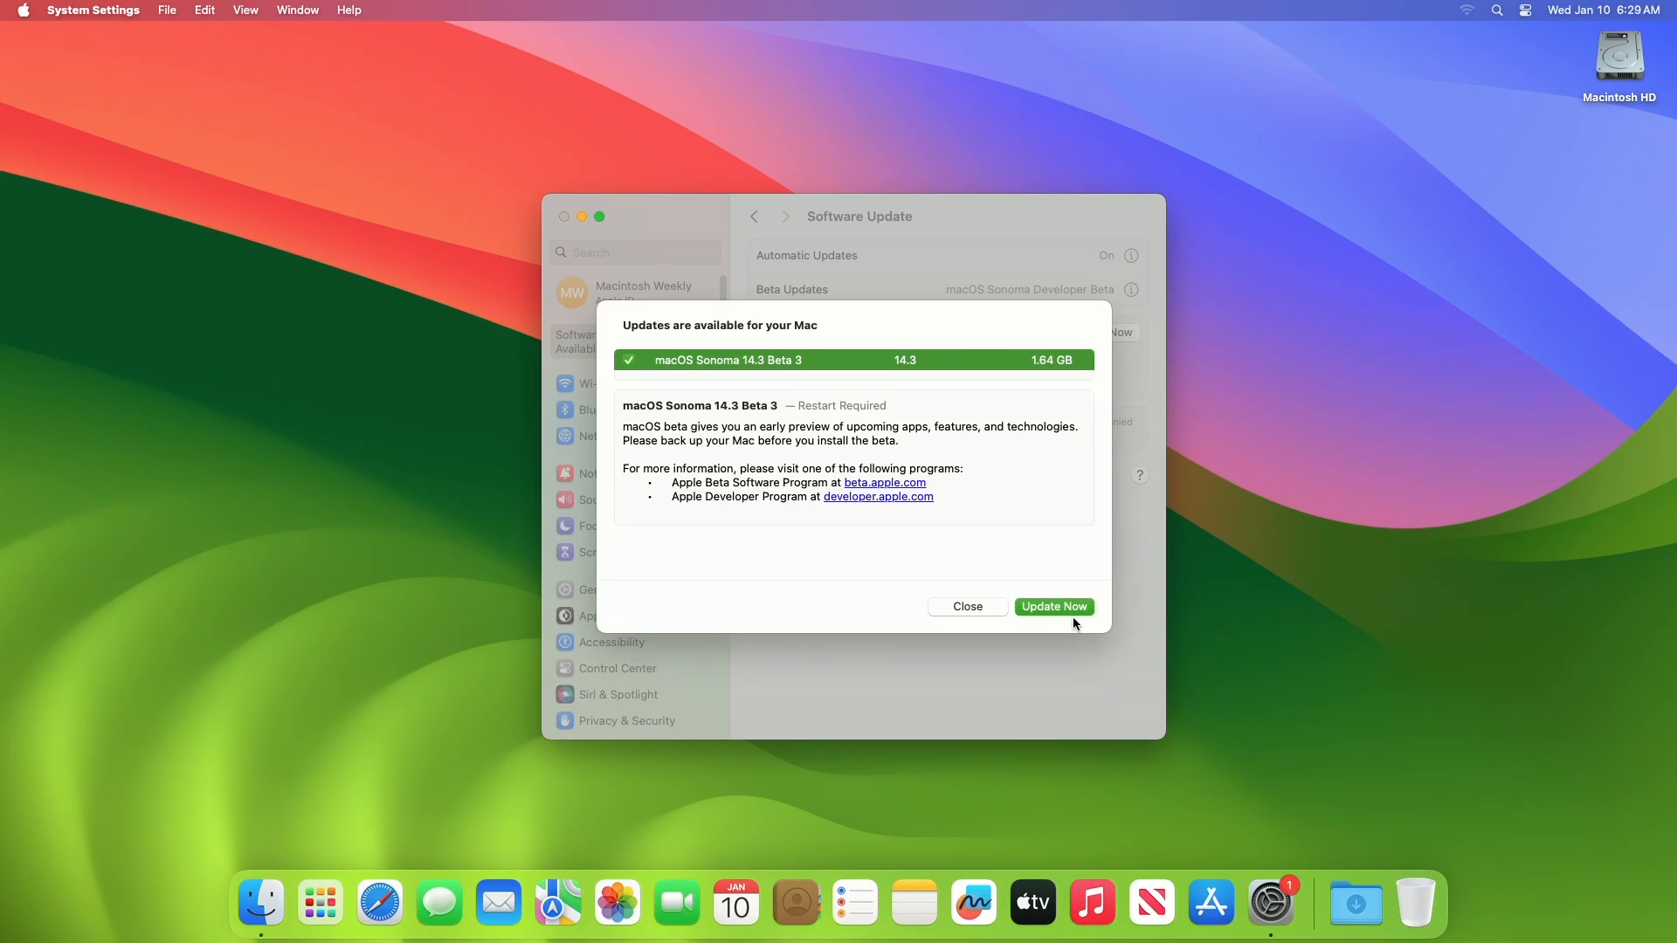
Step: Update Now, agree to the beta license and authorize the install with the admin password
left_click(1052, 606)
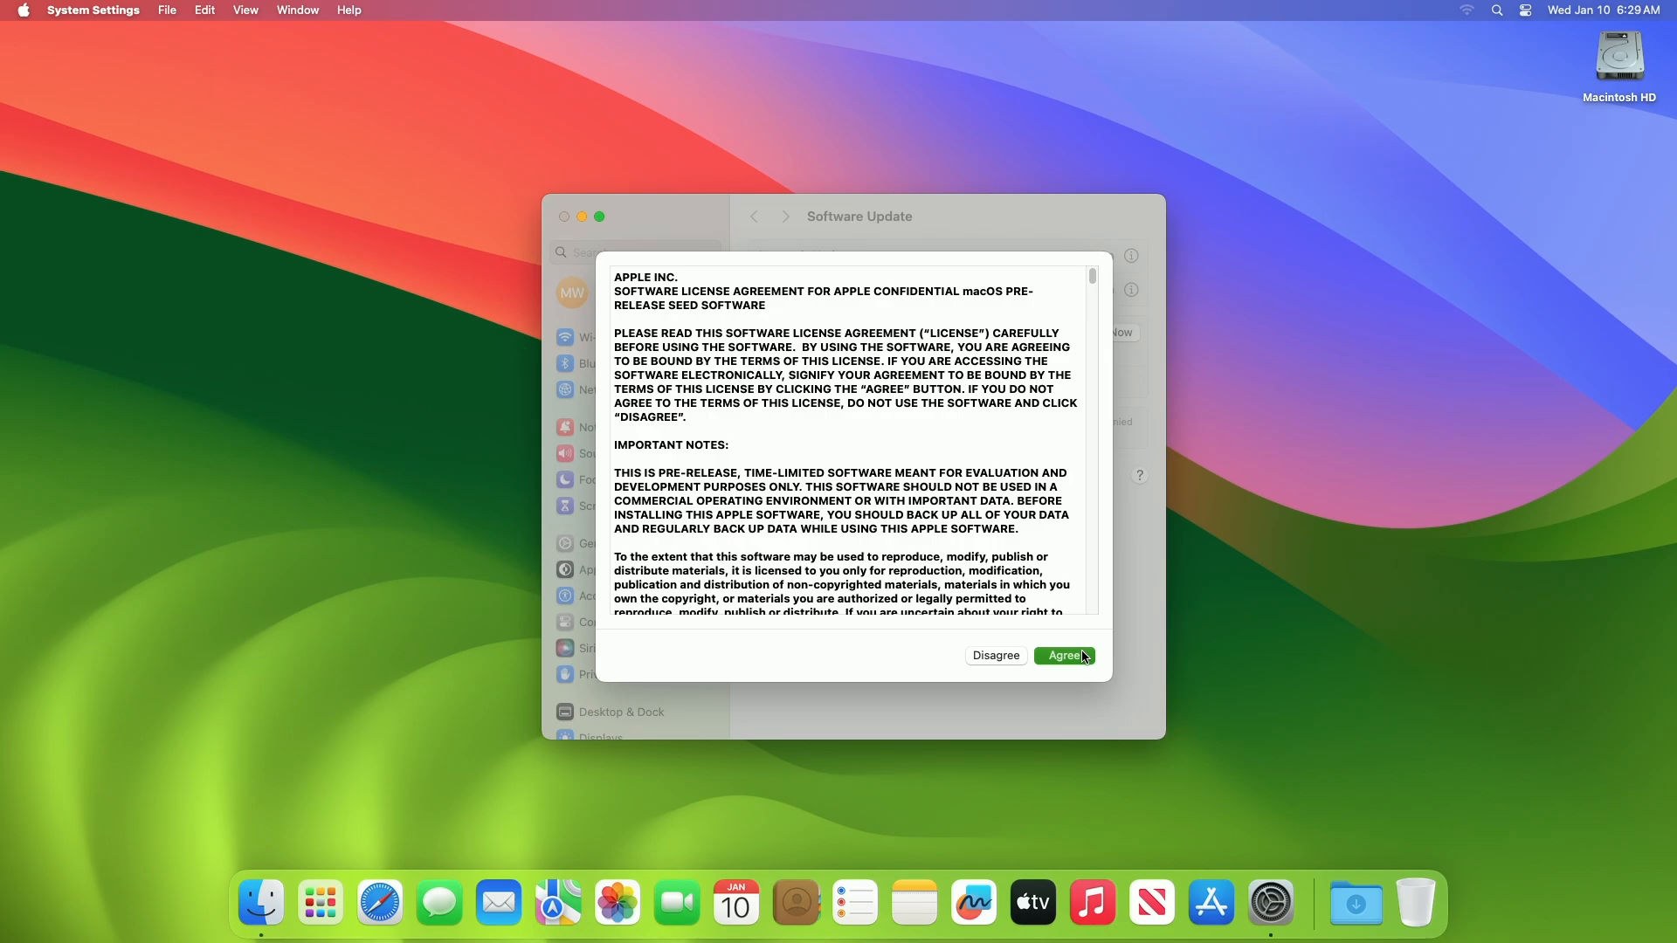
left_click(1064, 655)
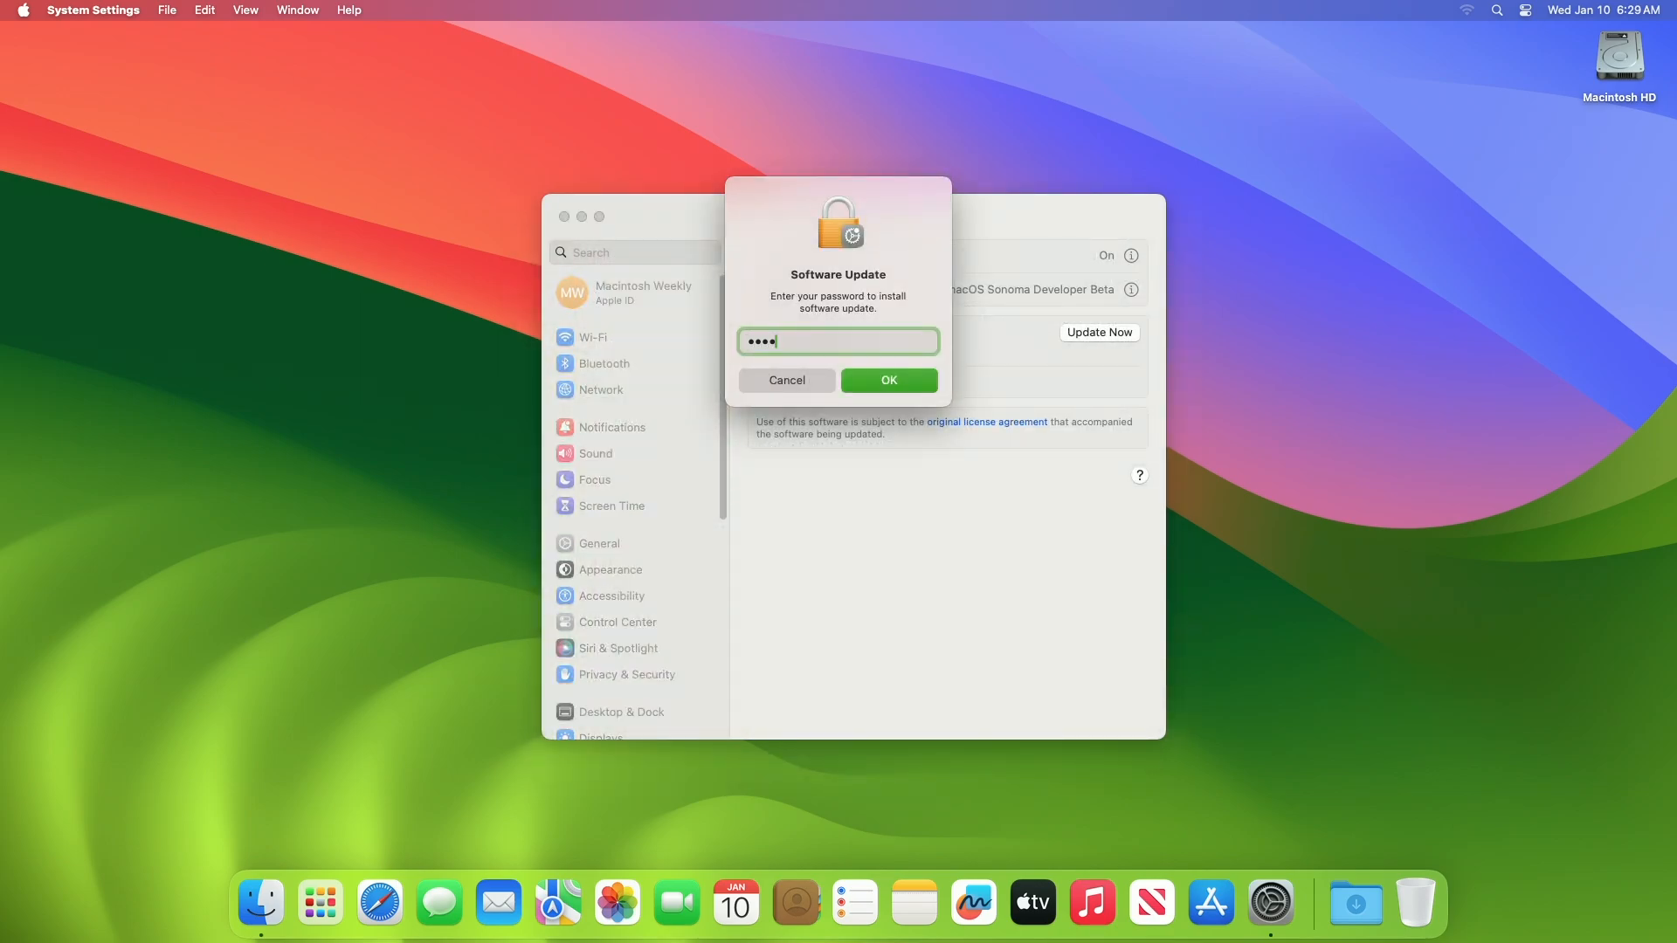
left_click(888, 379)
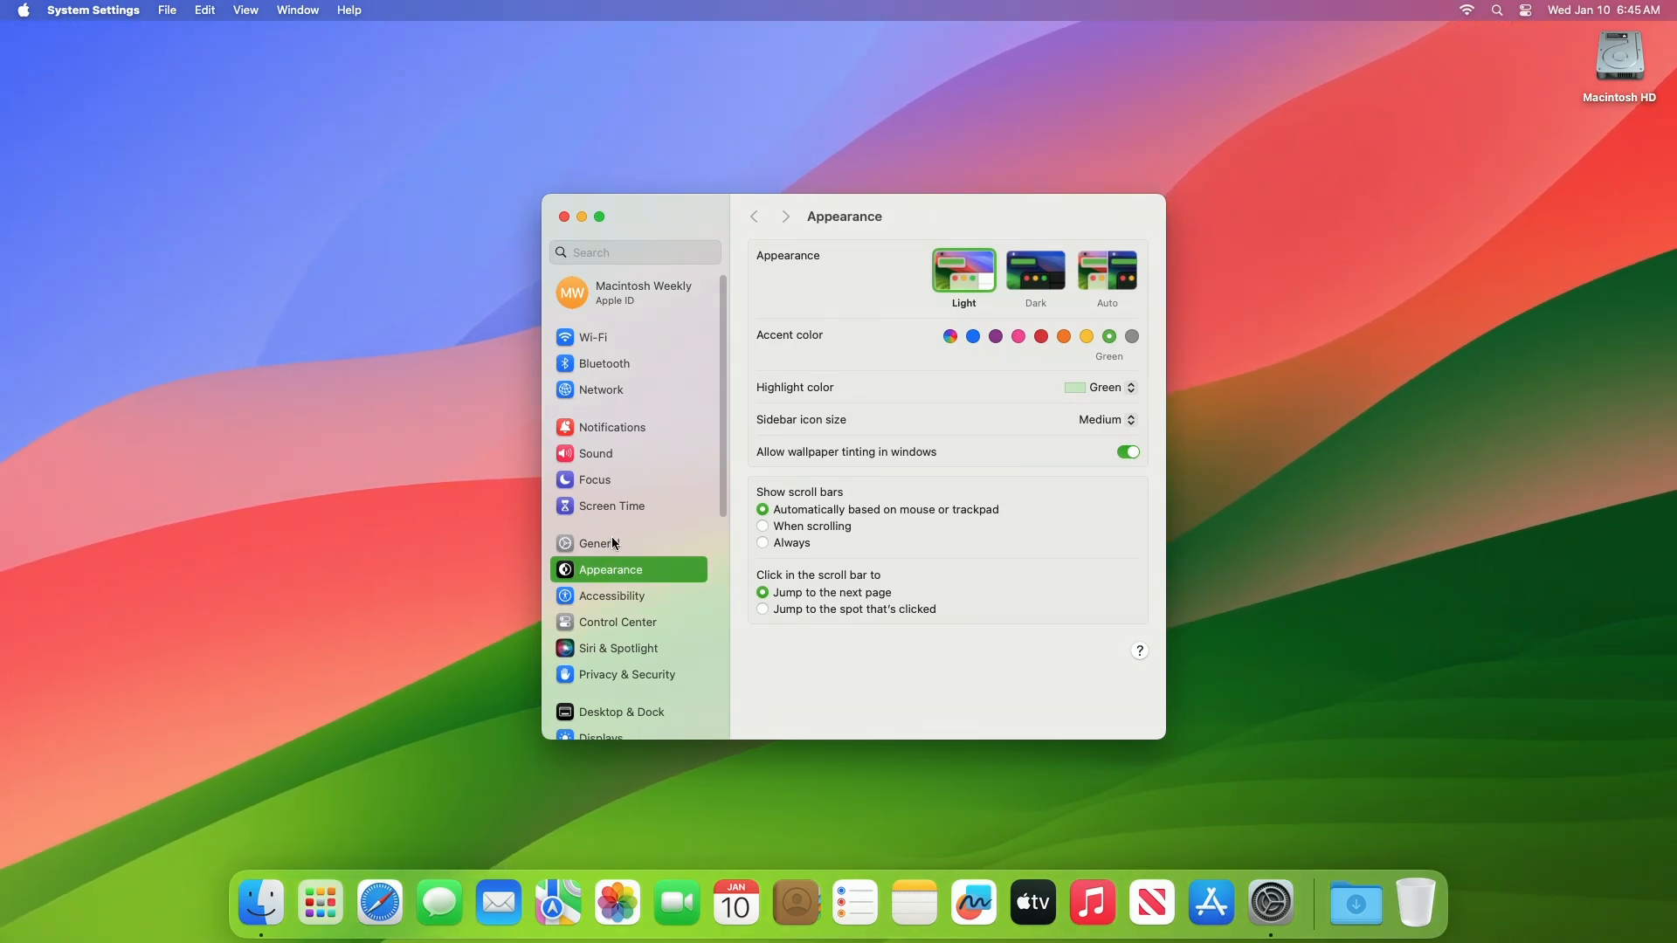
Step: Show General > About confirming macOS Sonoma Version 14.3 Beta (23D5051b) on the Mac mini
left_click(599, 543)
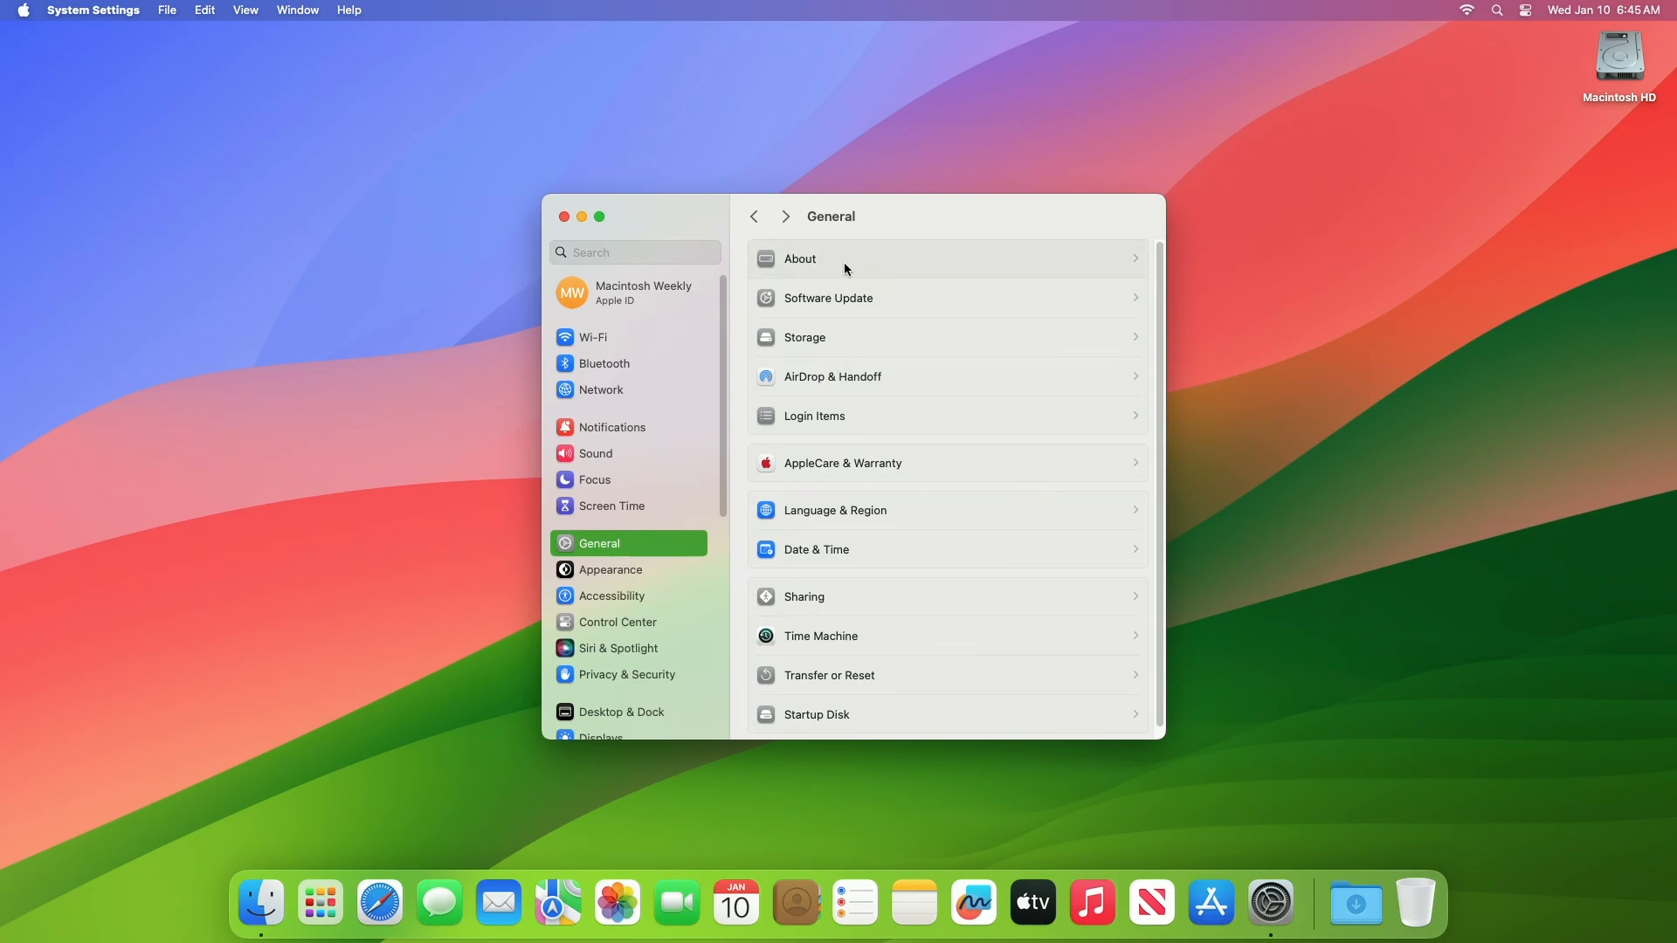
left_click(800, 258)
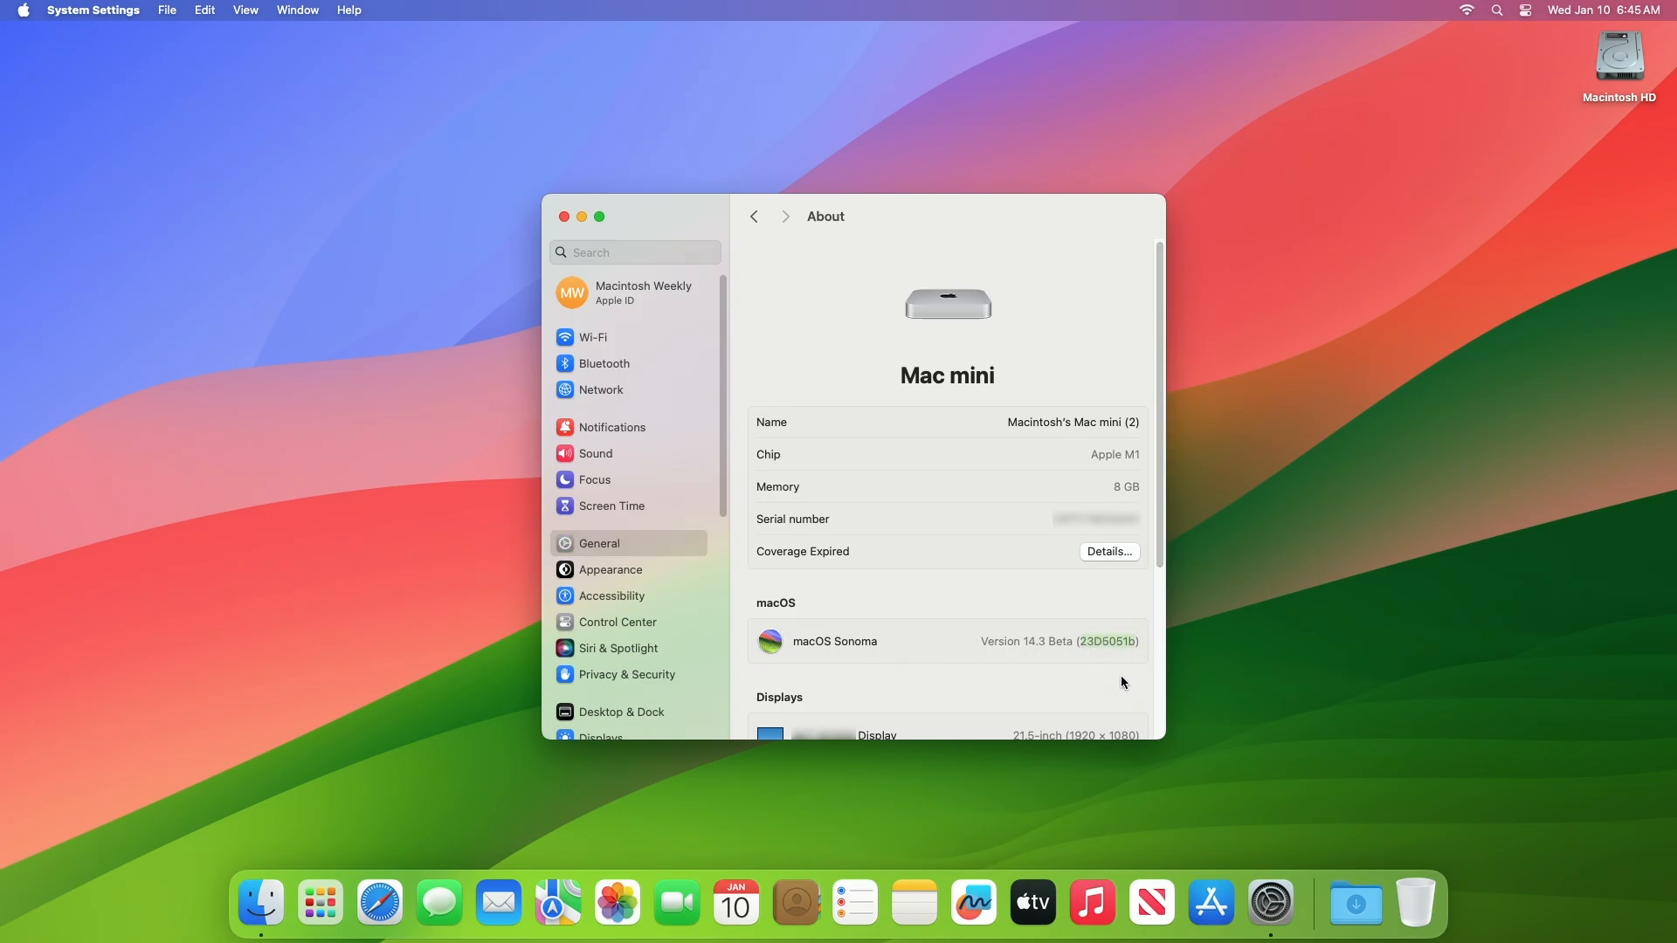
mouse_move(1071, 629)
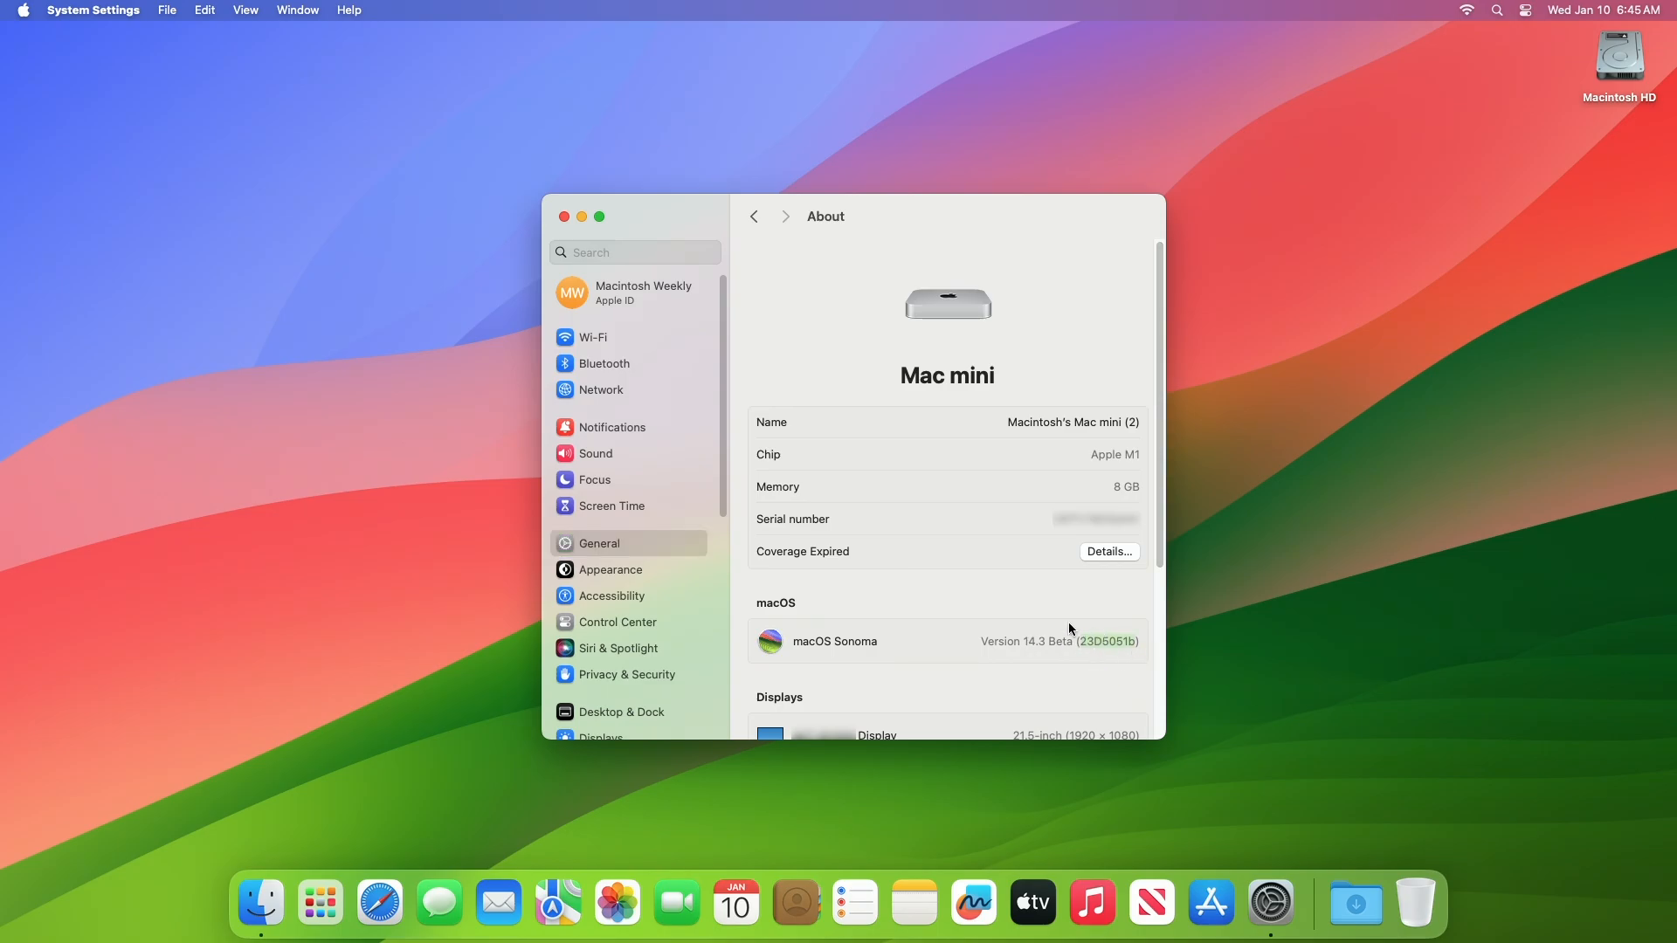
left_click(93, 10)
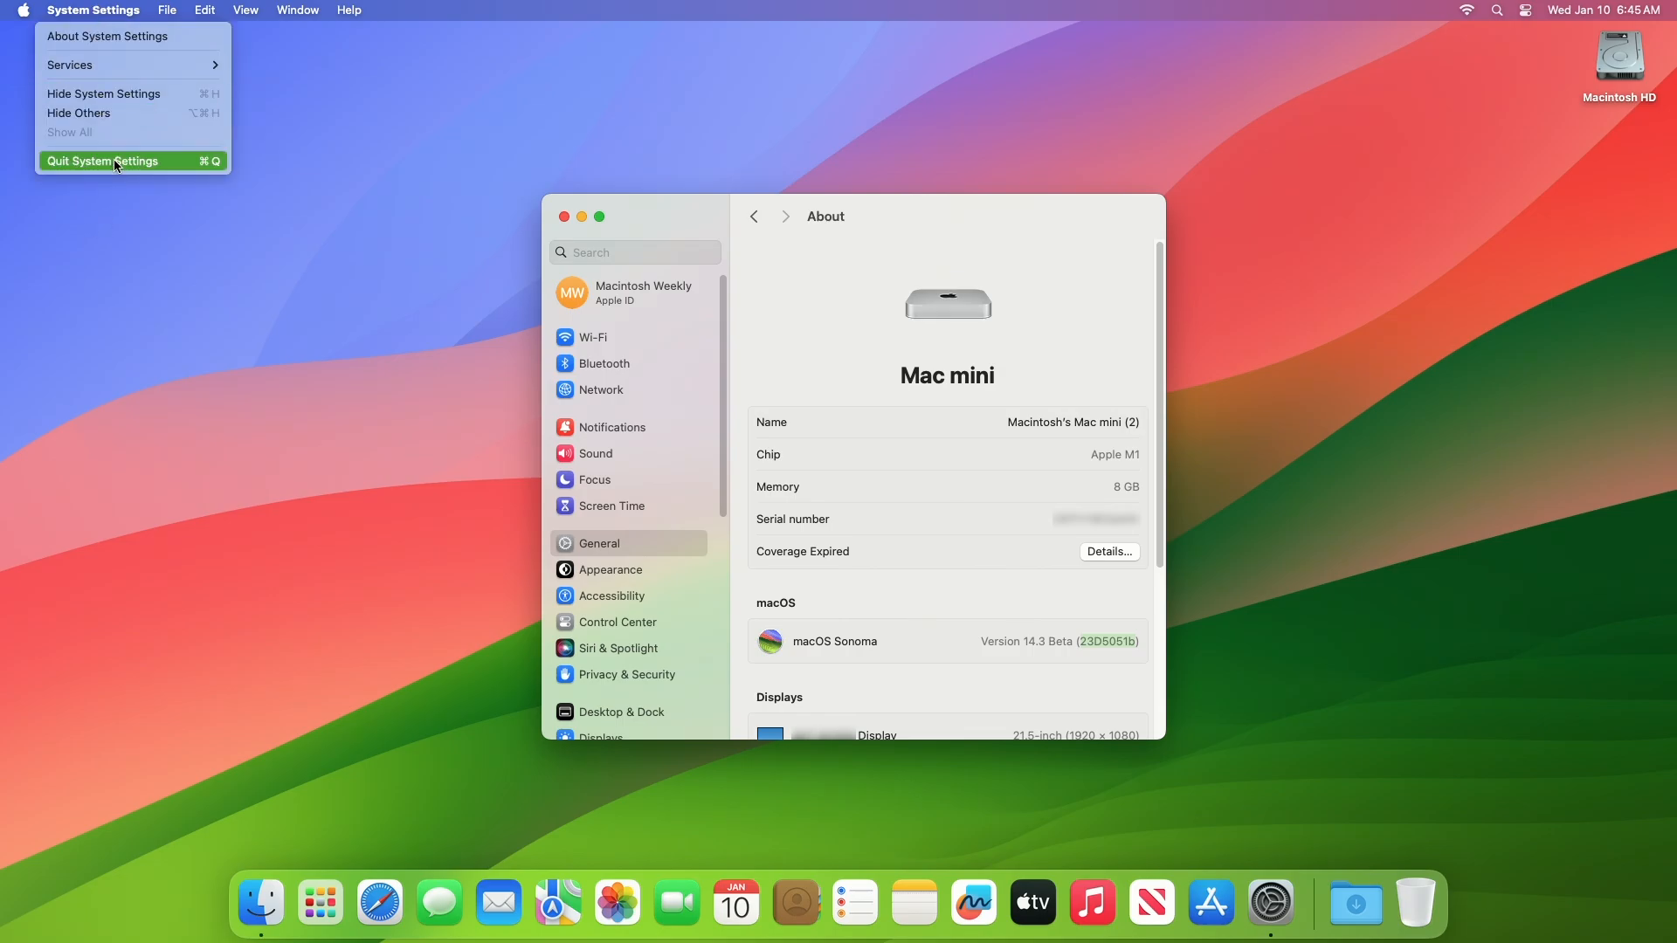
Step: Quit System Settings, launch Safari and show About Safari with Version 17.3 (19617.2.4.11.5)
left_click(103, 160)
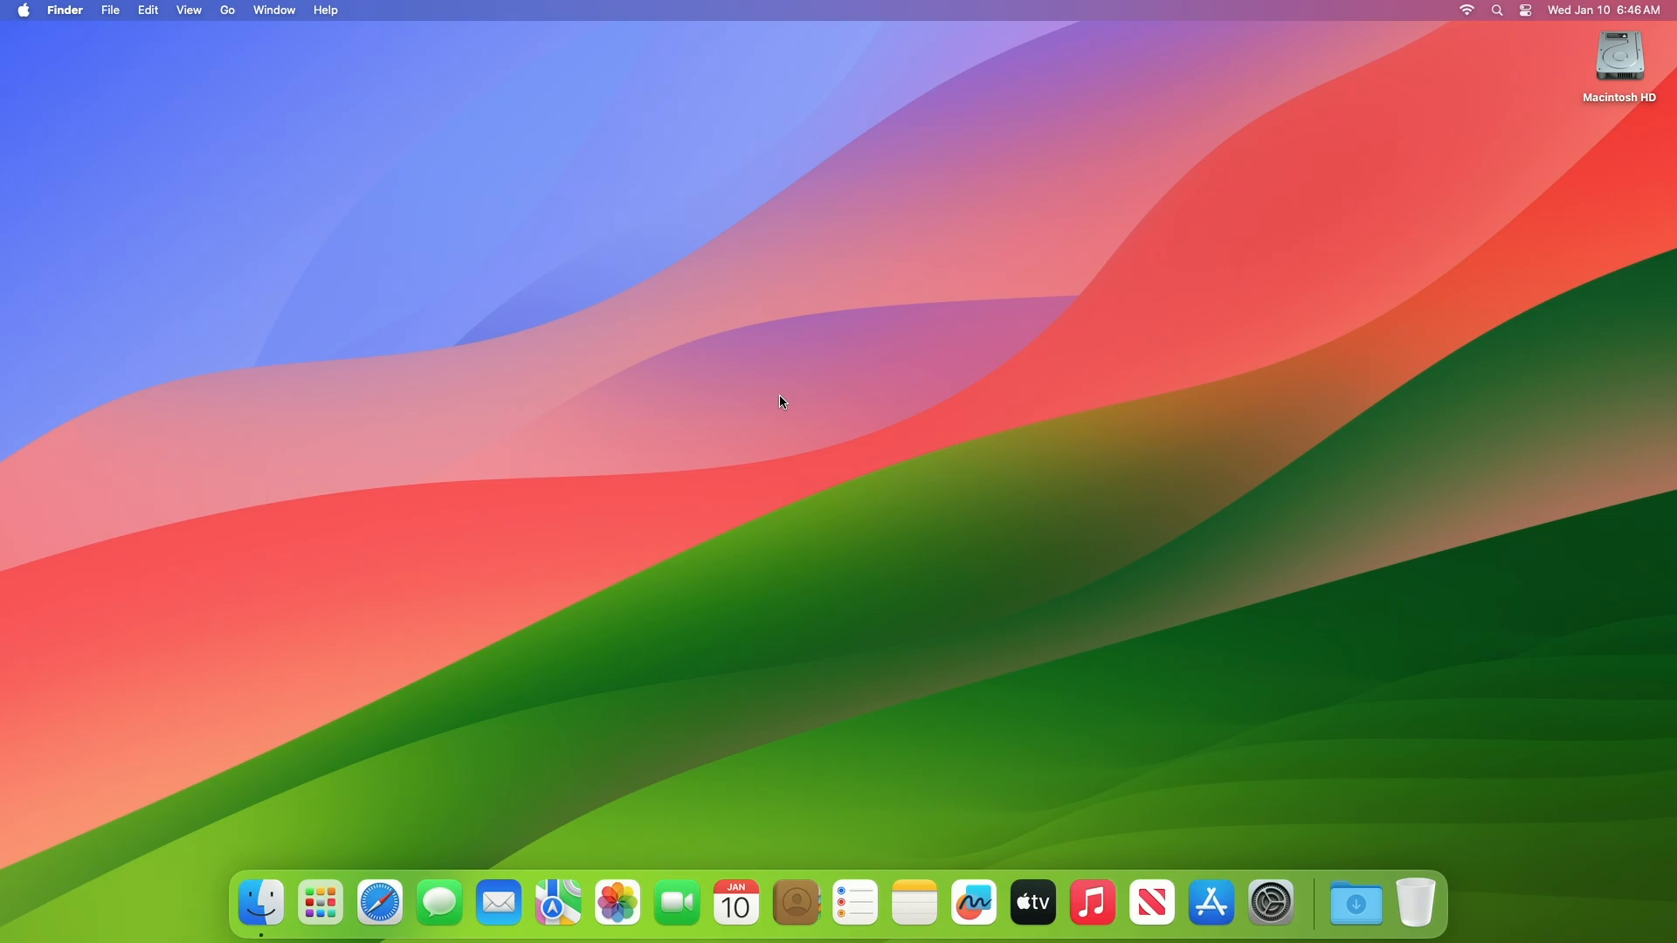
mouse_move(379, 901)
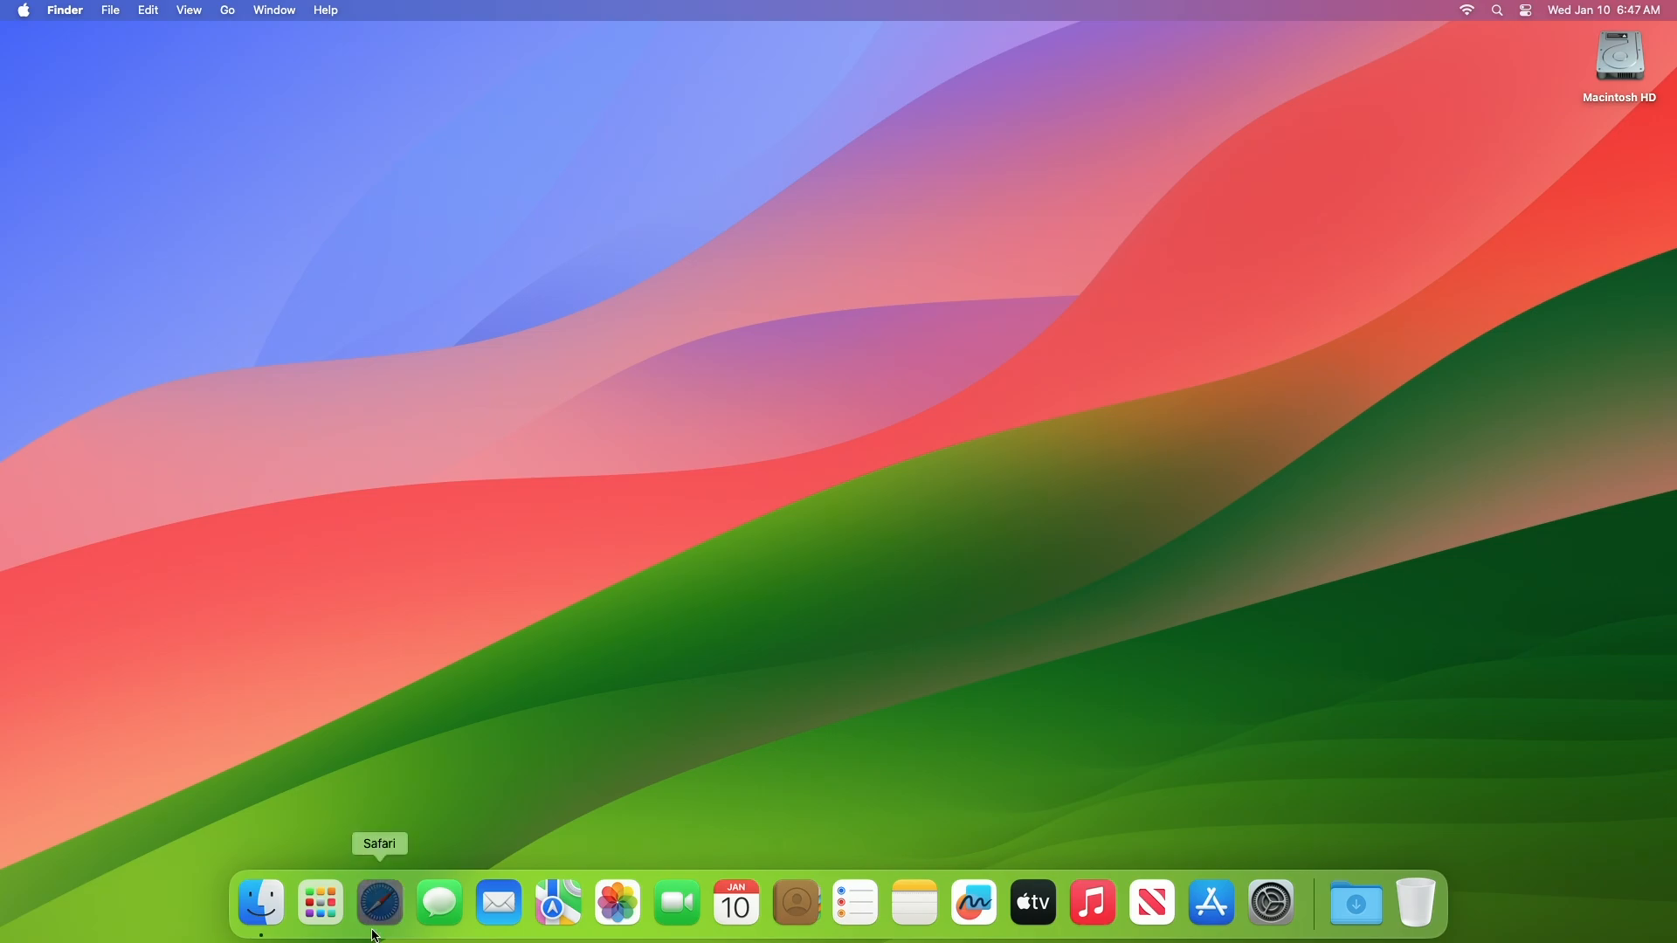
left_click(379, 901)
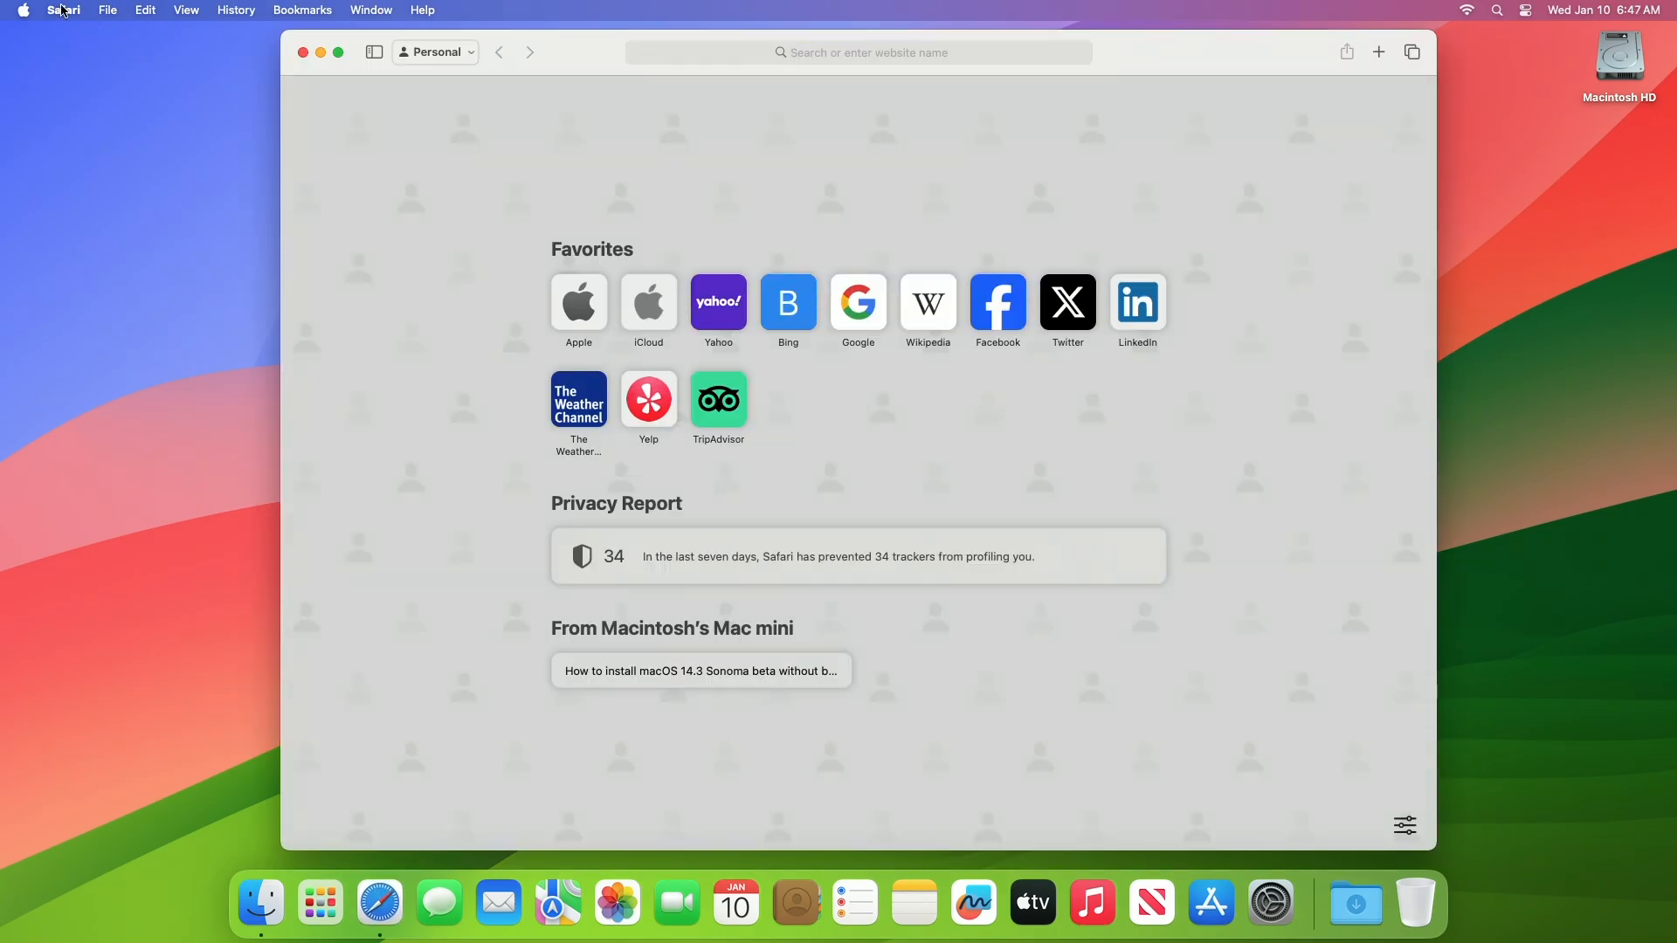
left_click(63, 11)
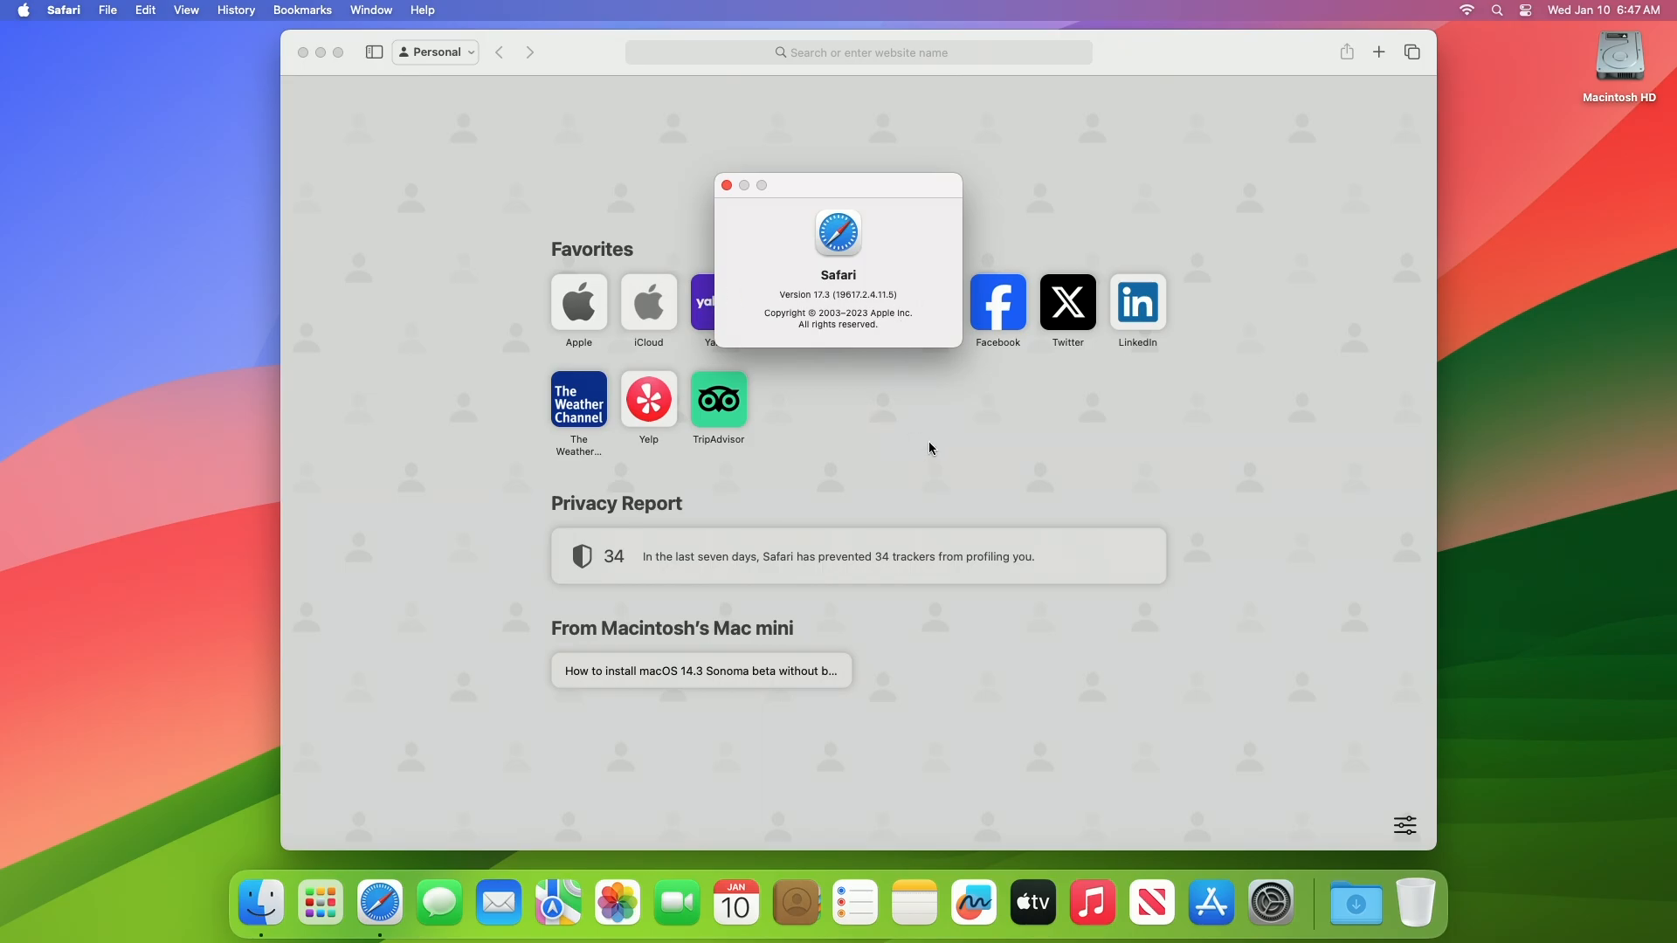